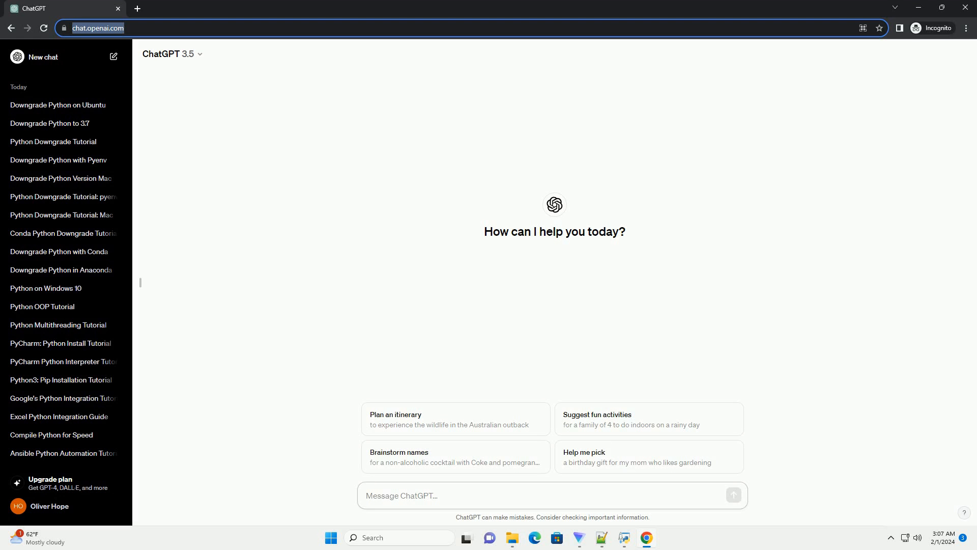
# Ask ChatGPT for a tutorial with code examples on downgrading Python on Ubuntu 22.04
pyautogui.click(551, 495)
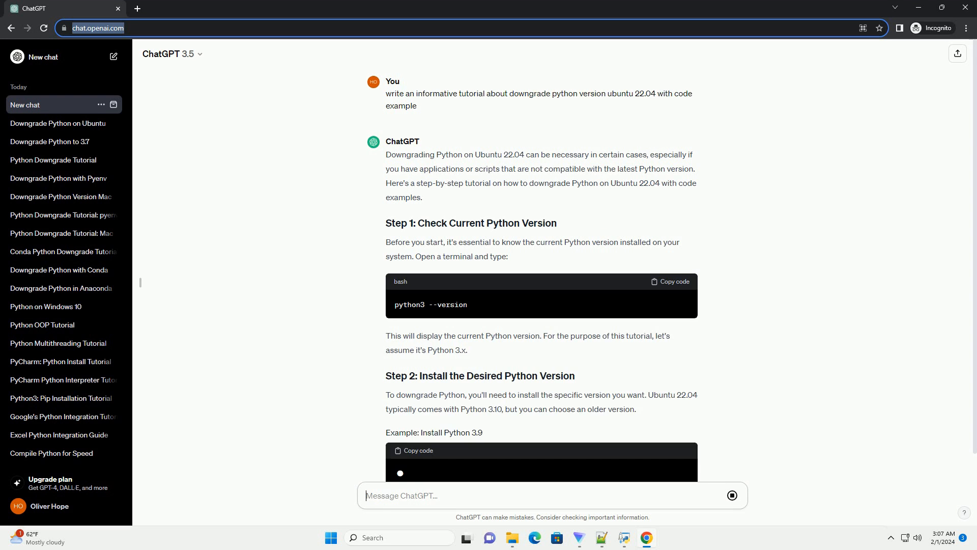
# Follow the generating tutorial down through update-alternatives, version check, pip upgrade and Additional Notes
pyautogui.scroll(-3)
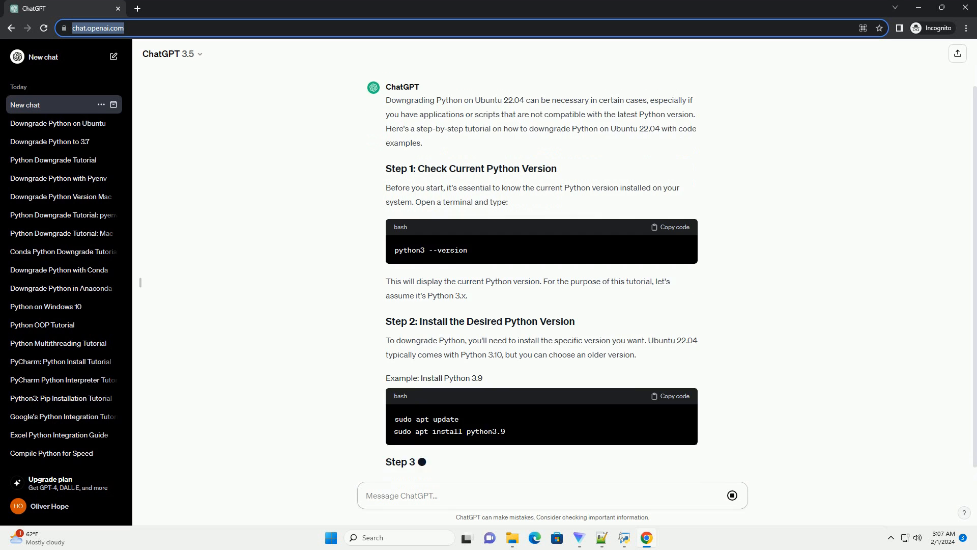
pyautogui.scroll(-3)
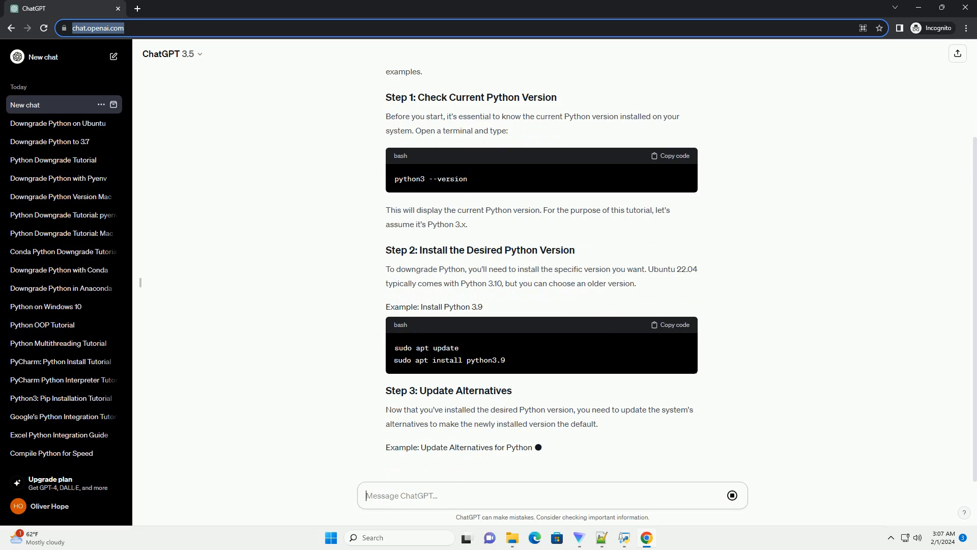
pyautogui.scroll(-3)
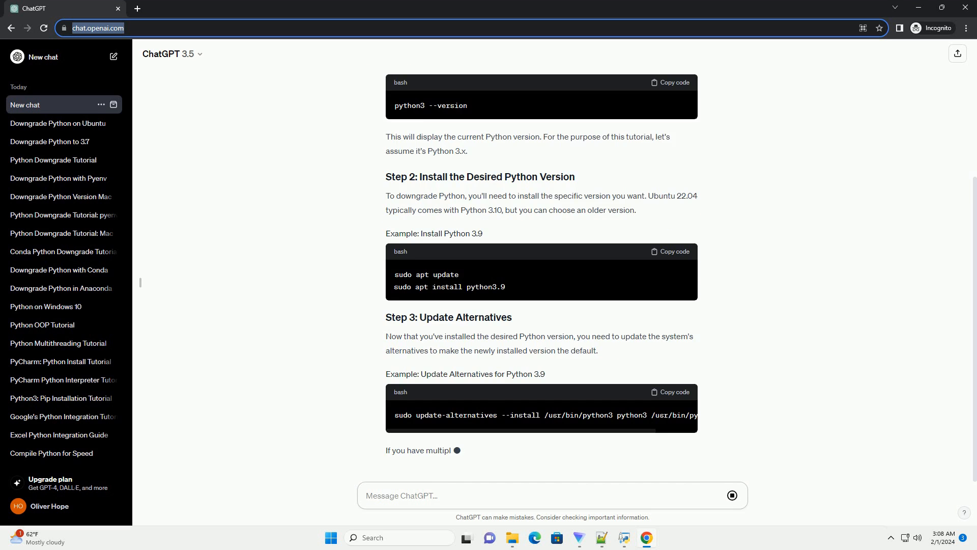
pyautogui.scroll(-3)
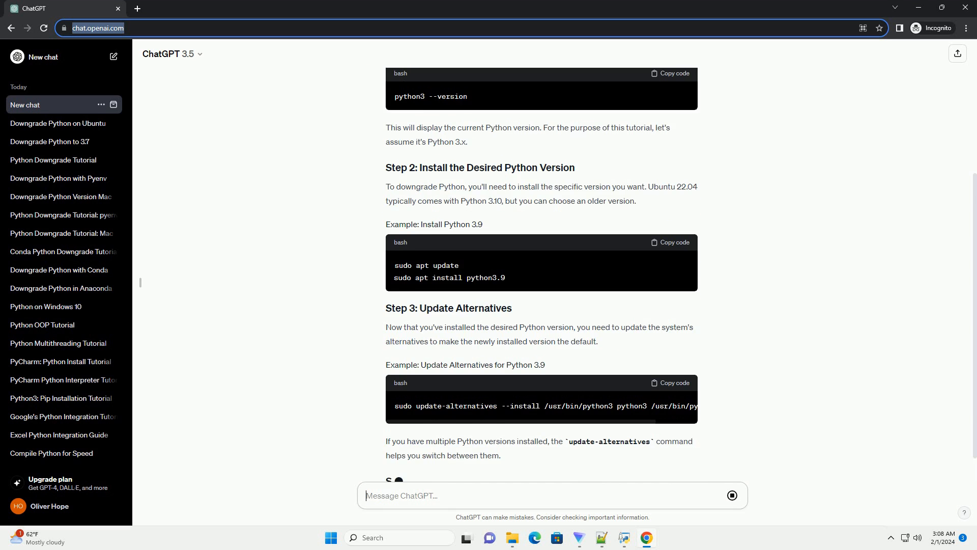
pyautogui.scroll(-3)
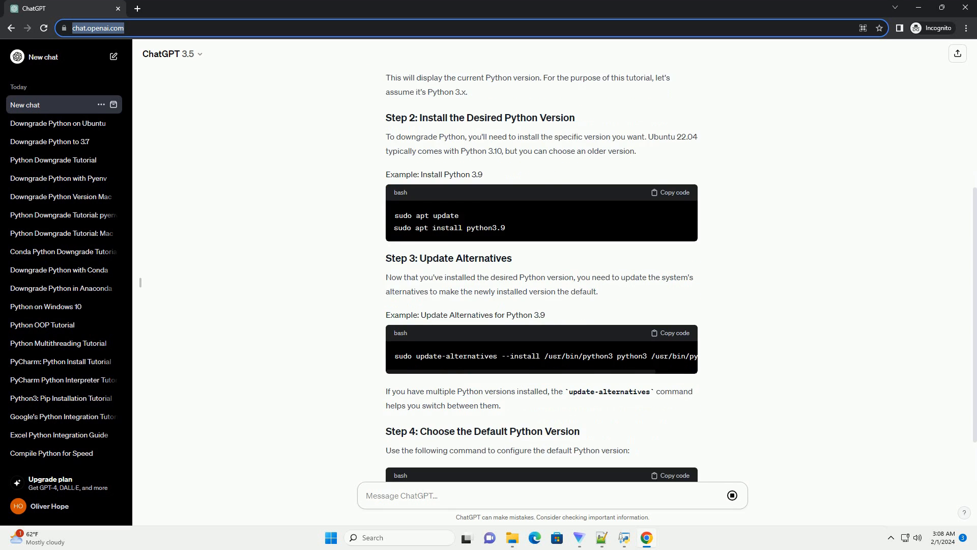
pyautogui.scroll(-3)
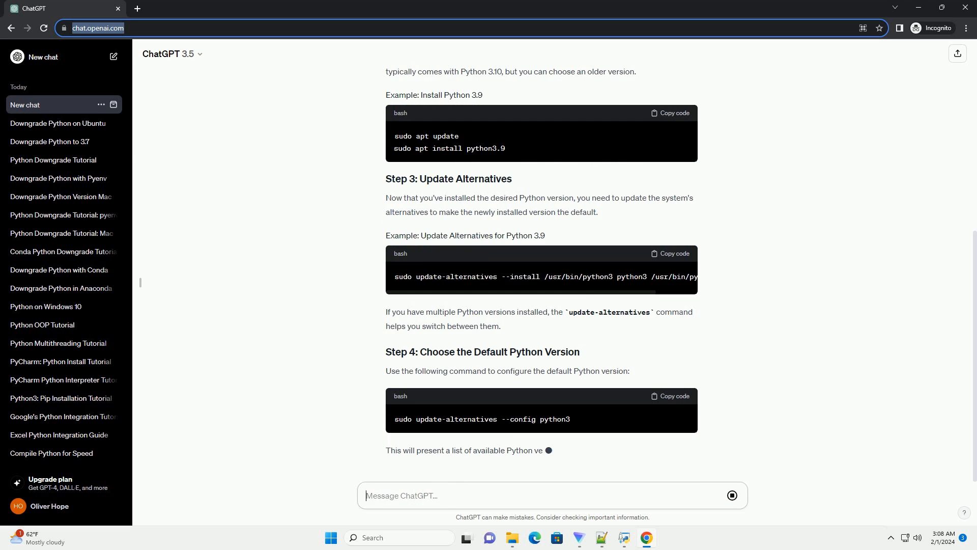
pyautogui.scroll(-3)
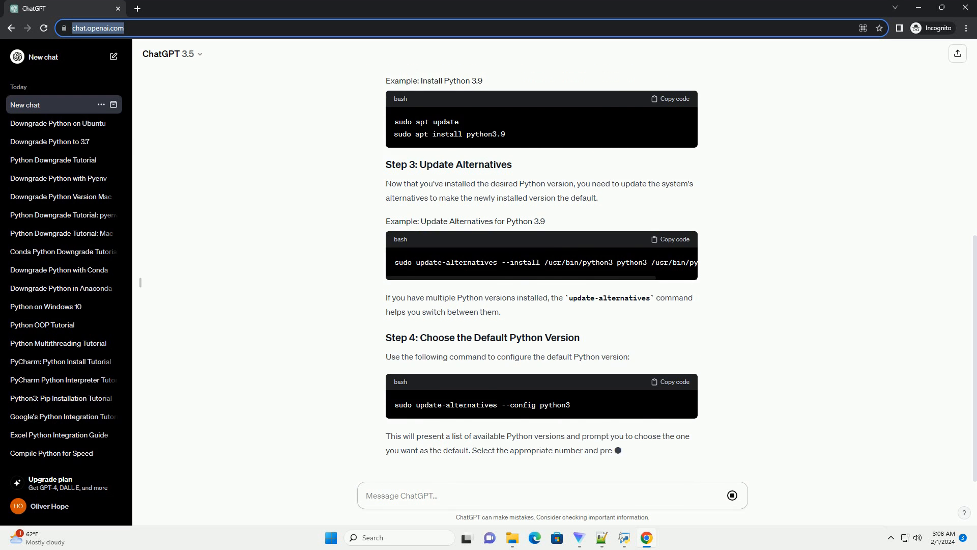
pyautogui.scroll(-3)
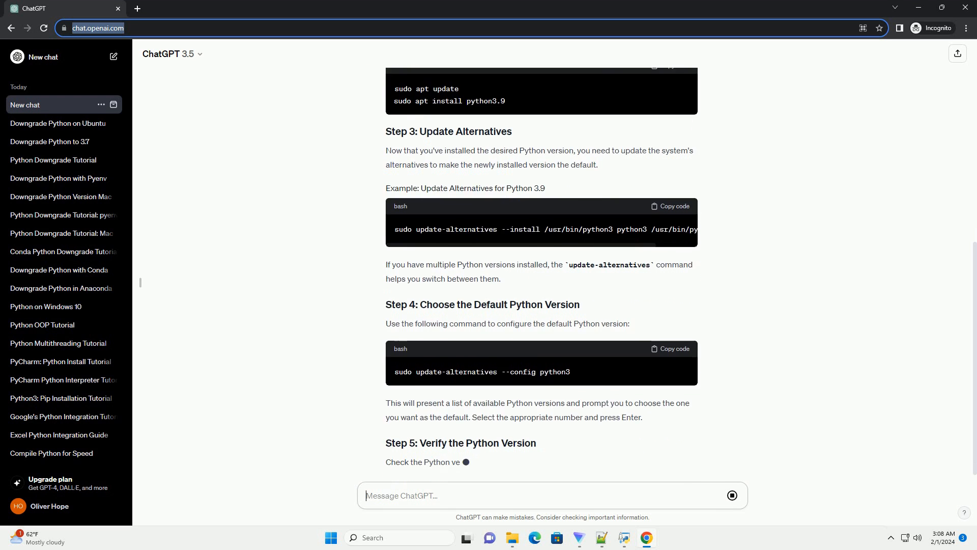
pyautogui.scroll(-3)
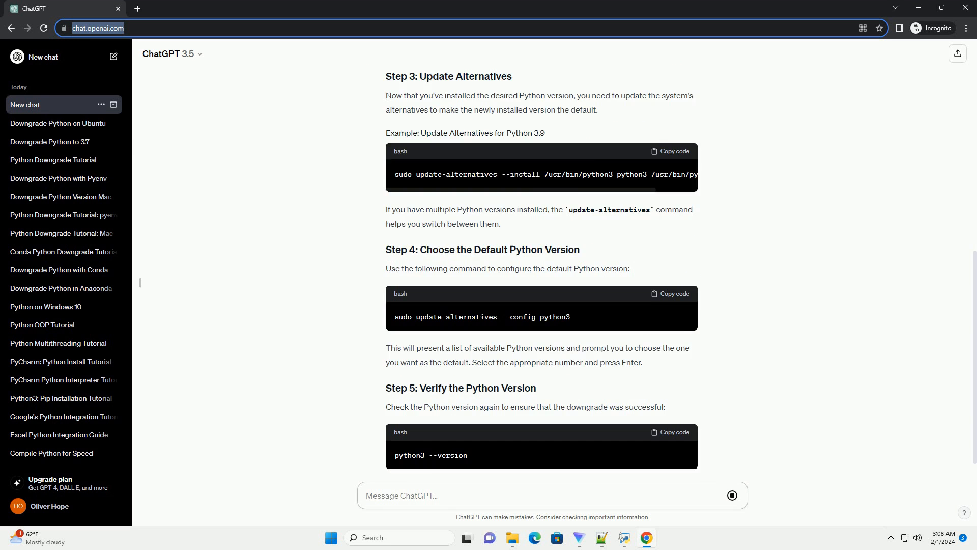
pyautogui.scroll(-3)
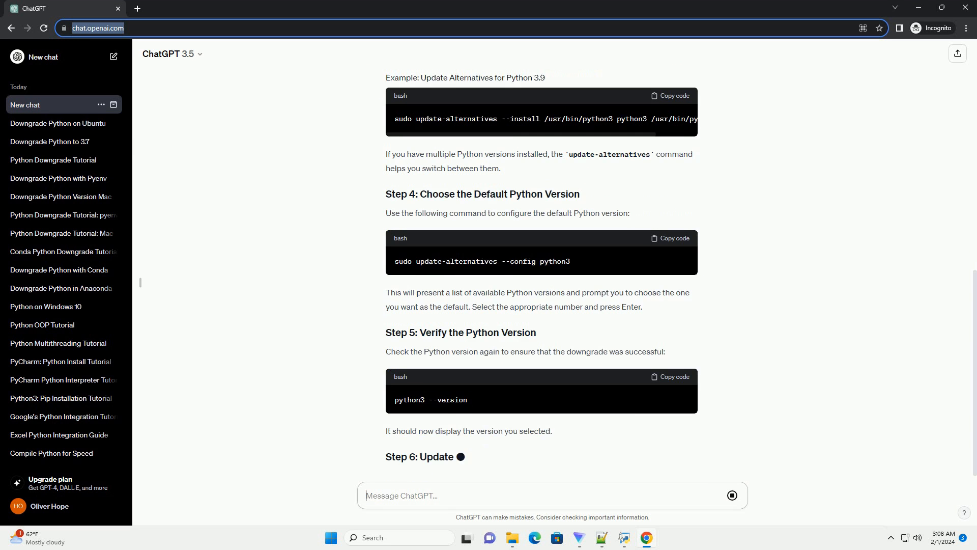
pyautogui.scroll(-3)
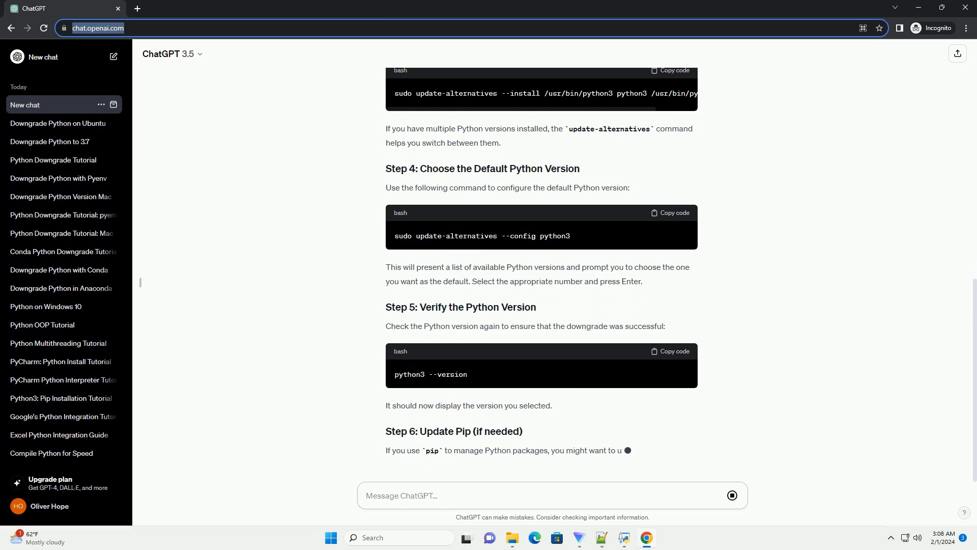
pyautogui.scroll(-3)
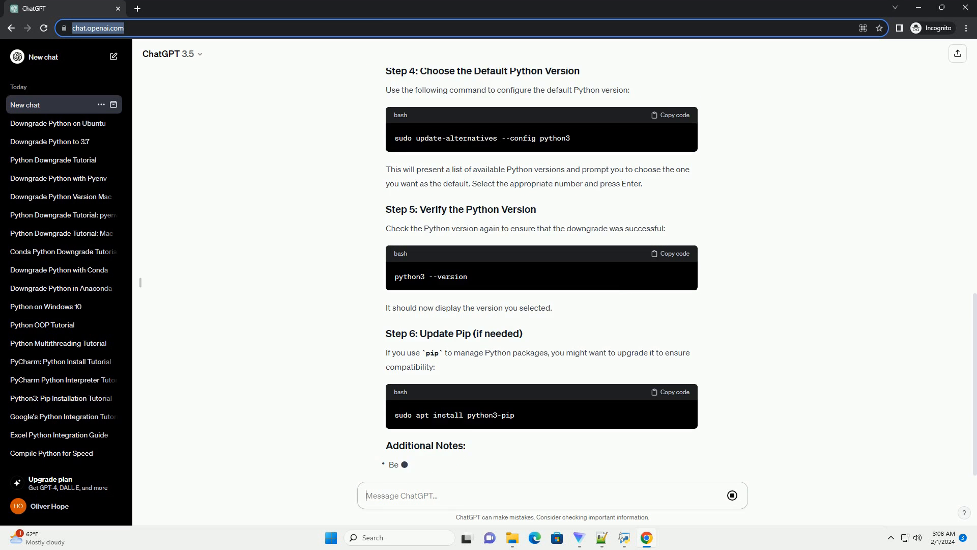
pyautogui.scroll(-3)
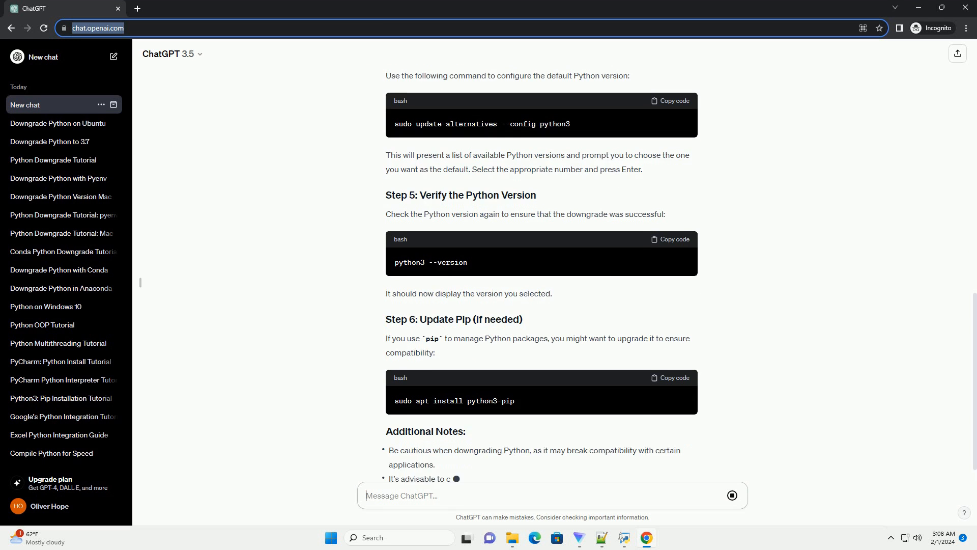
pyautogui.scroll(-3)
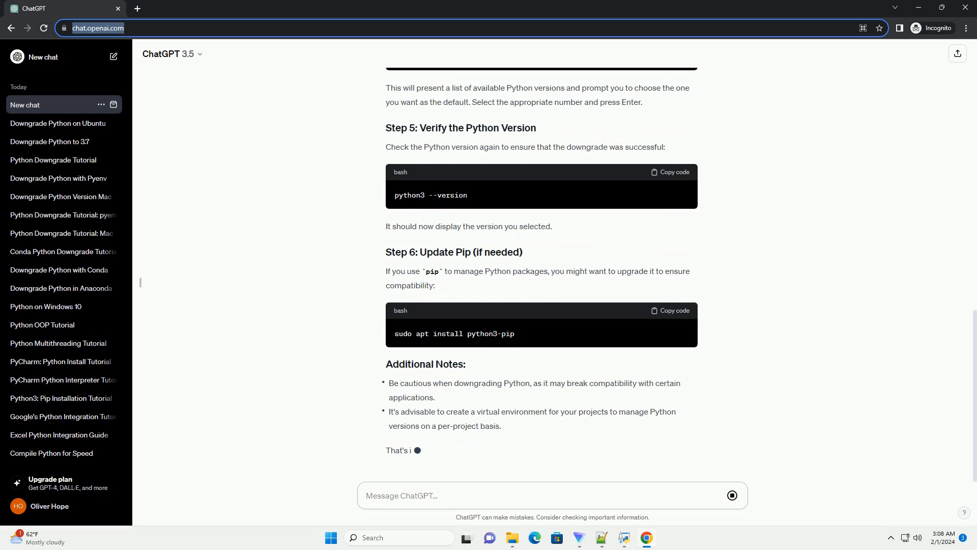